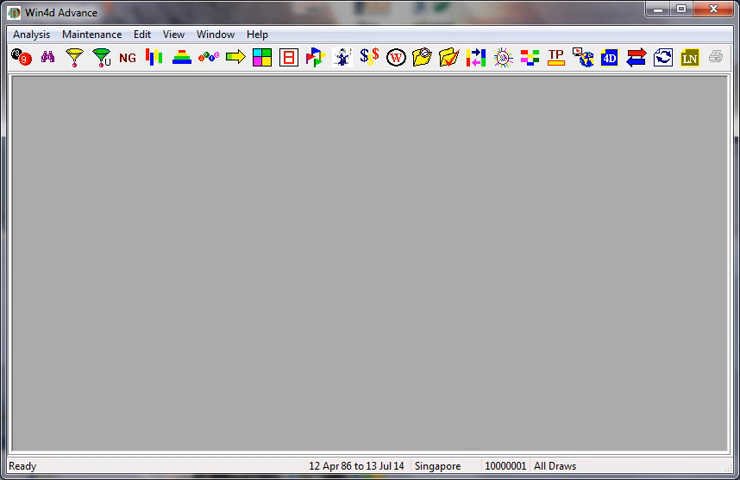
# - View the program's version and About information, then dismiss it
pyautogui.click(257, 33)
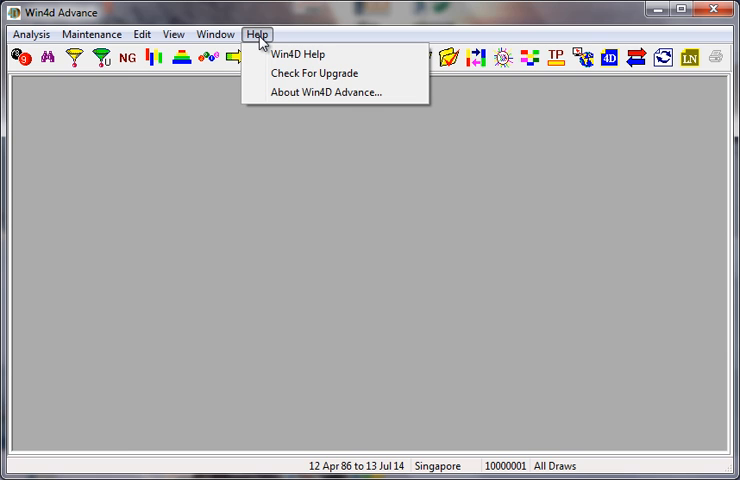
pyautogui.click(327, 92)
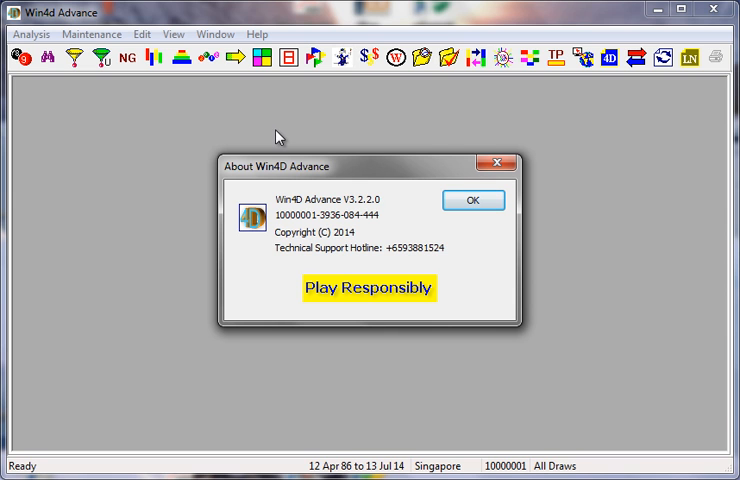
pyautogui.moveTo(428, 146)
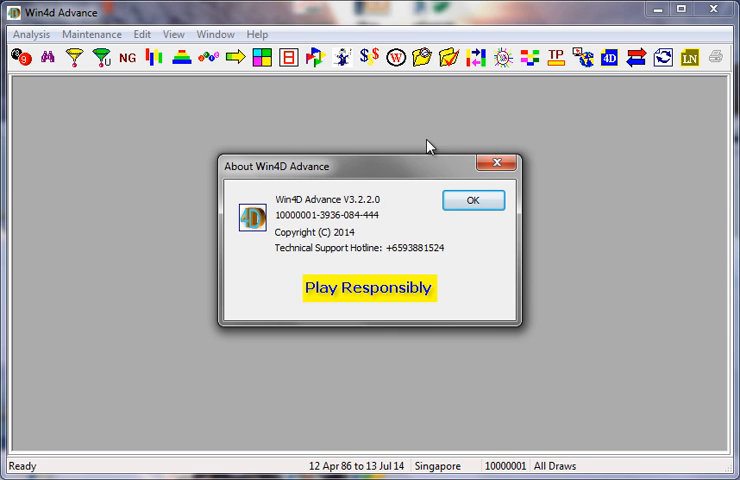
pyautogui.click(472, 200)
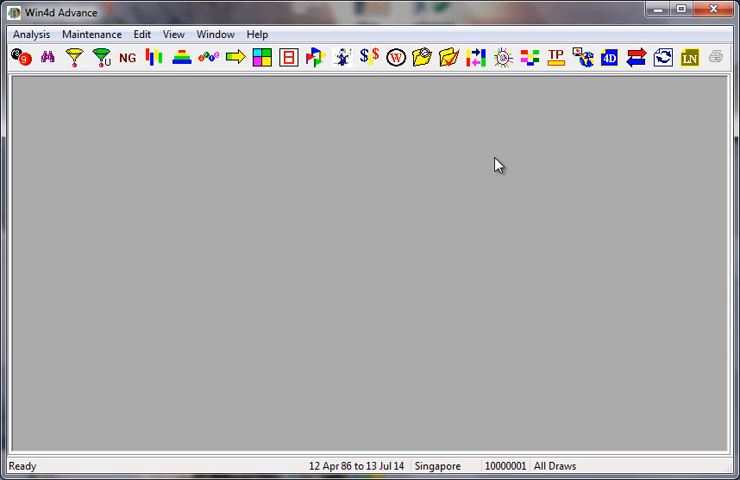
pyautogui.moveTo(330, 193)
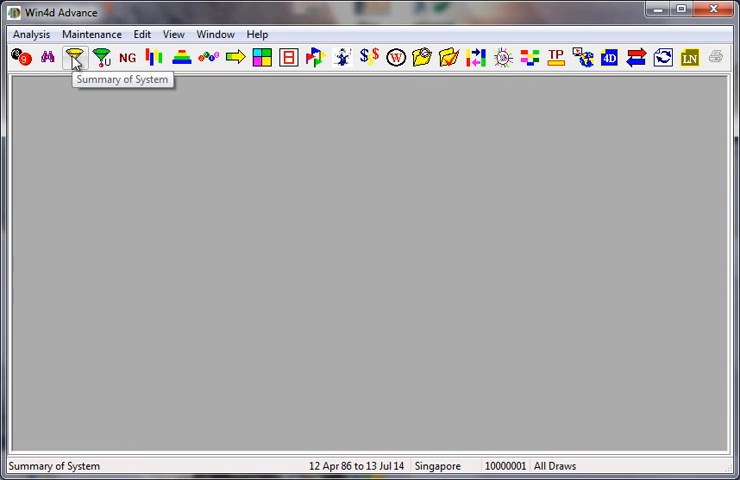
# - Generate the System 2D and 4D summaries and filter the 4D table on 01
pyautogui.click(75, 57)
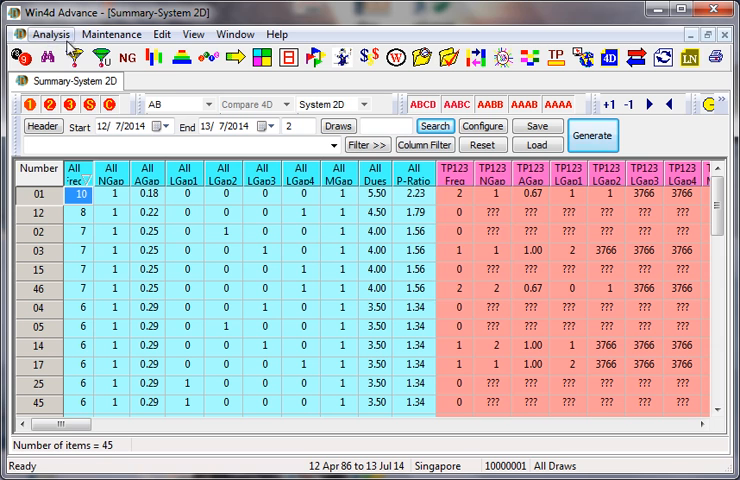
pyautogui.click(593, 135)
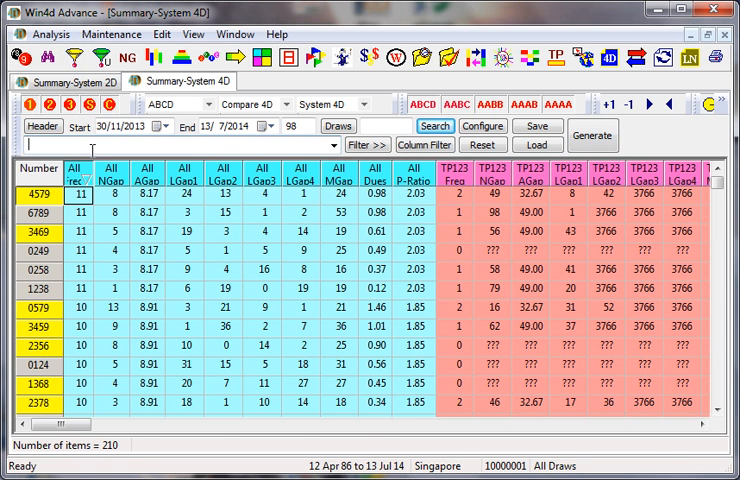
pyautogui.write('01')
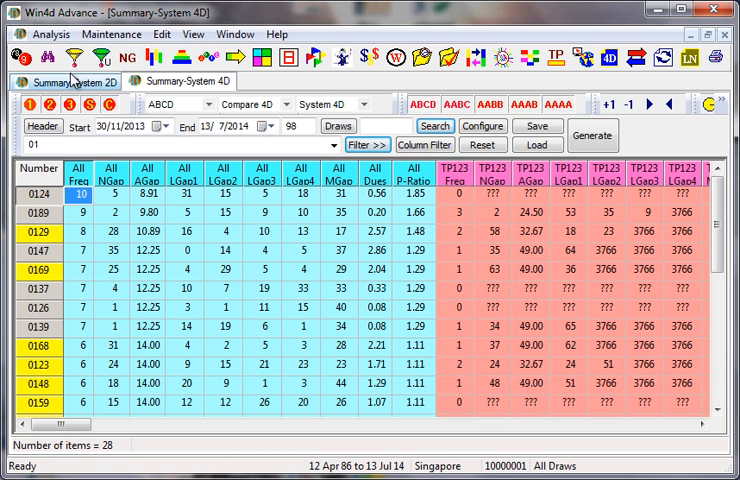
pyautogui.click(64, 81)
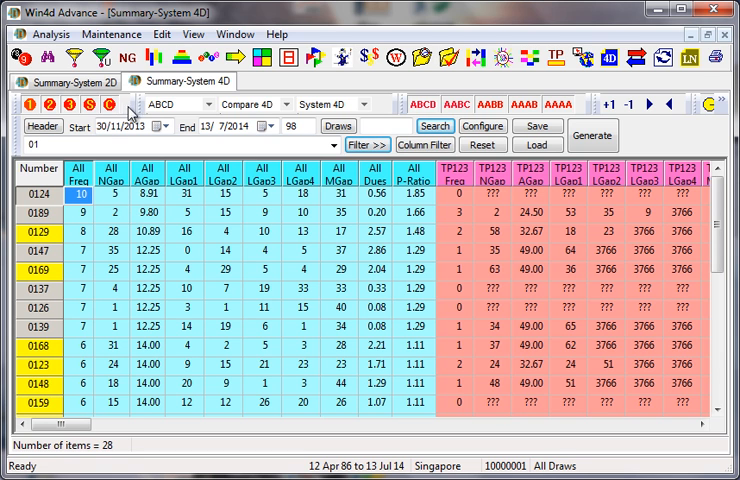
# - On the Summary-System 2D tab, step through and close the database selection prompts
pyautogui.click(64, 82)
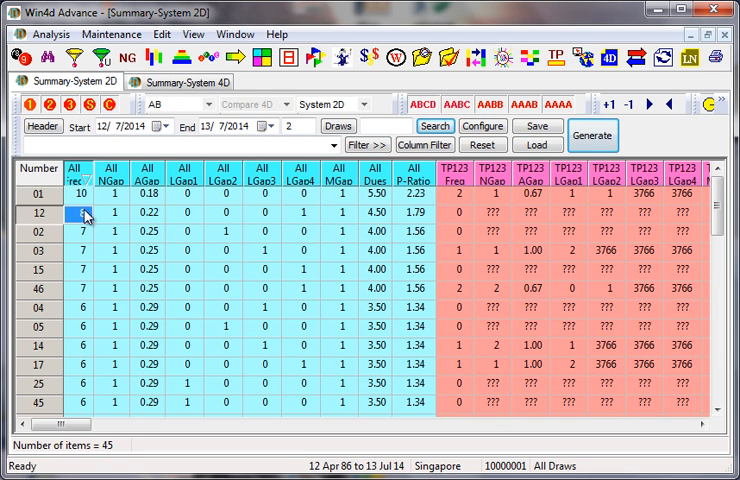
pyautogui.click(87, 191)
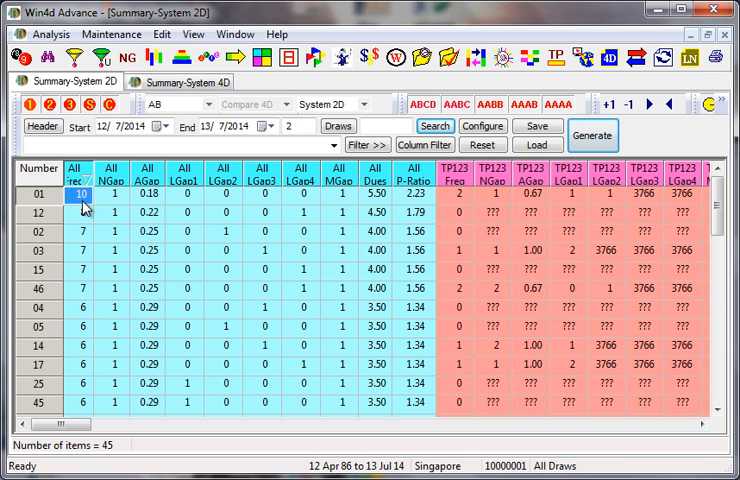
pyautogui.click(190, 82)
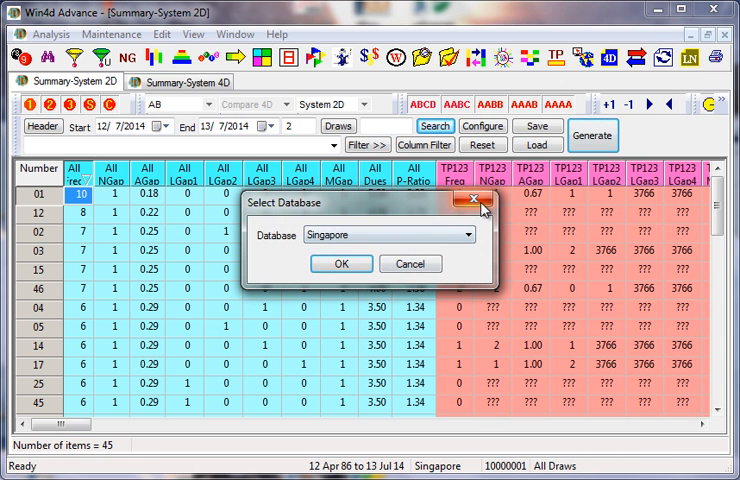
pyautogui.click(341, 264)
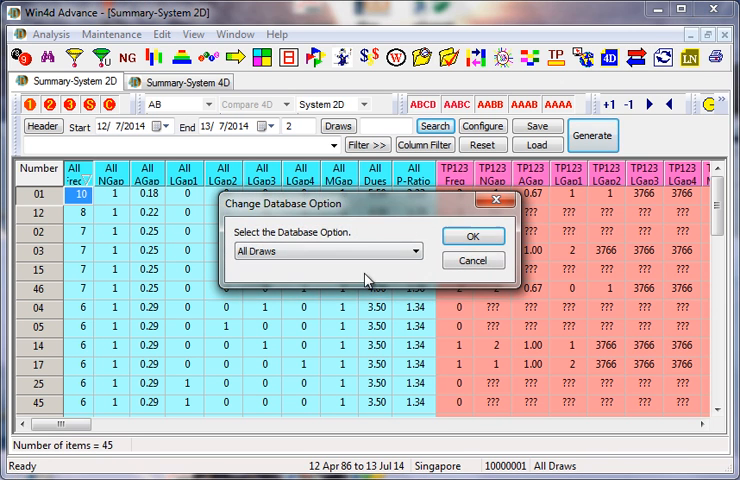
pyautogui.click(472, 236)
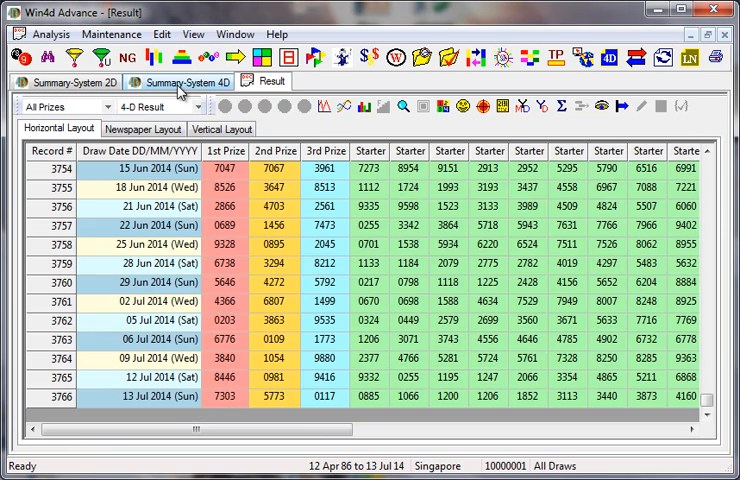
# - Open the latest 4D draw results, then return to the Summary-System 4D tab
pyautogui.click(187, 81)
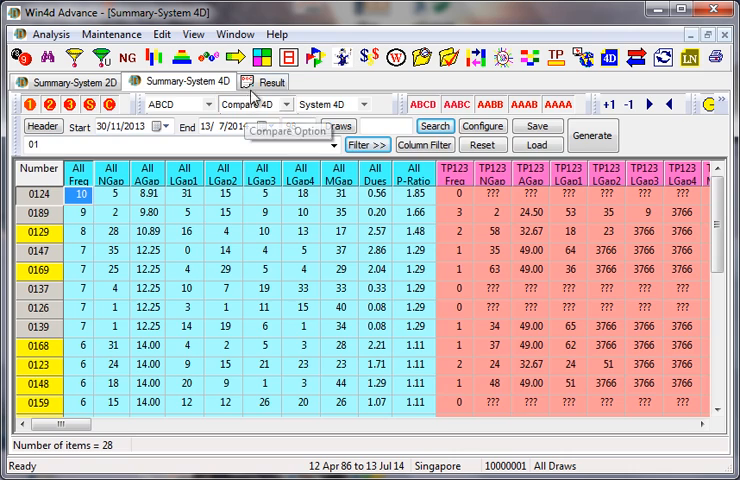
pyautogui.click(261, 81)
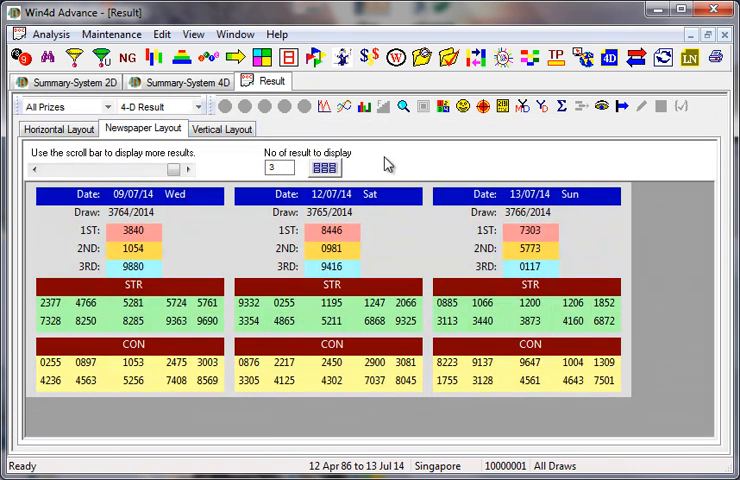
pyautogui.moveTo(538, 250)
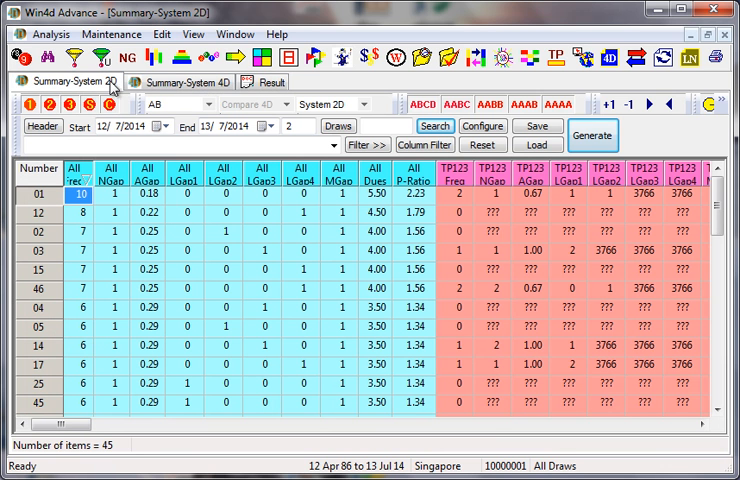
pyautogui.moveTo(92, 211)
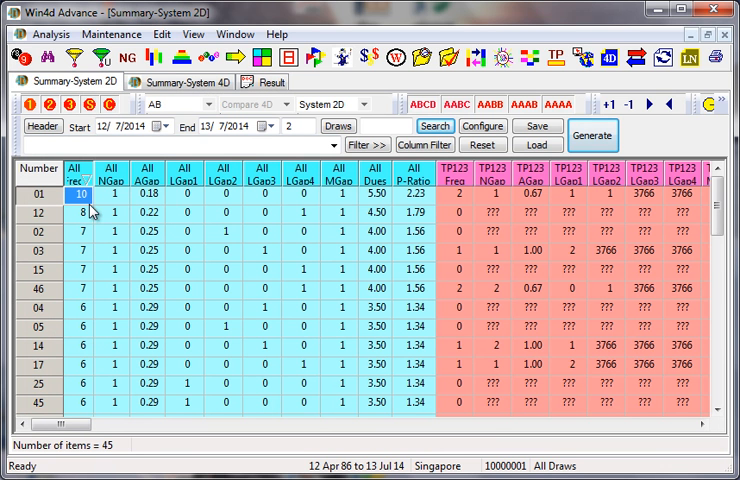
pyautogui.click(186, 82)
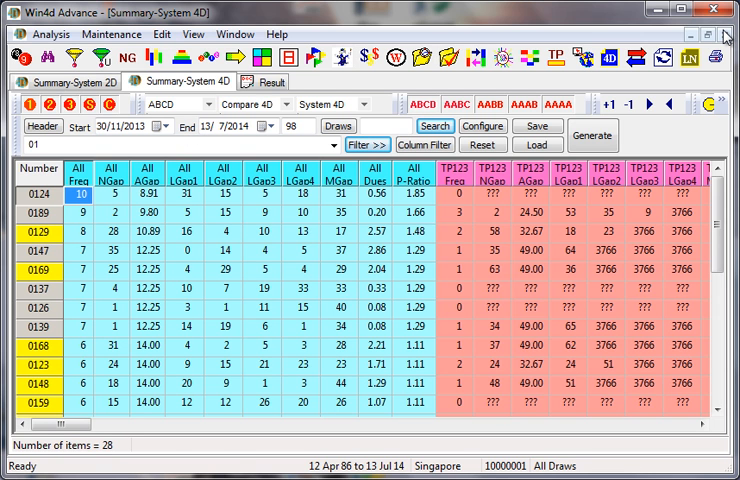
# - Close the existing summary windows and regenerate the System 4D summary table
pyautogui.click(65, 82)
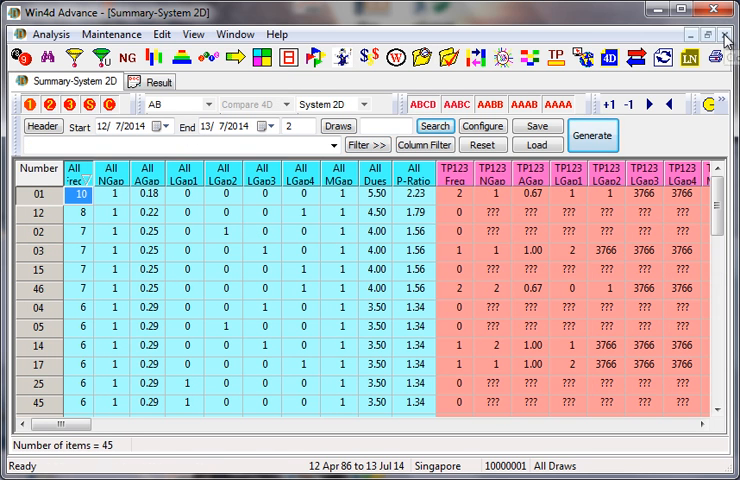
pyautogui.click(96, 82)
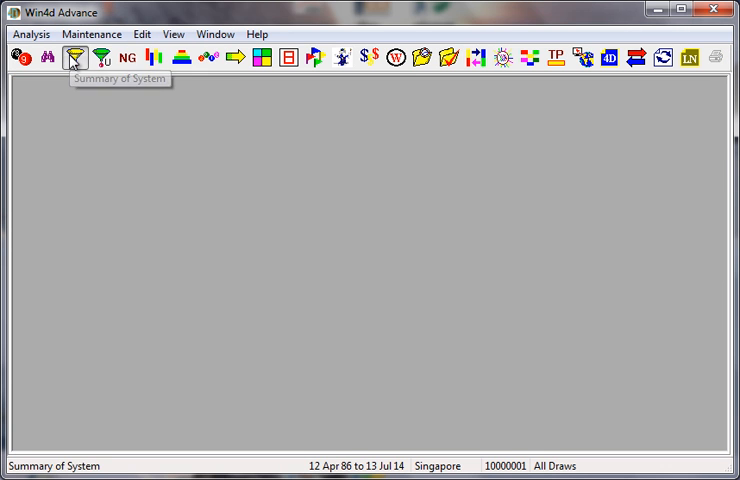
pyautogui.click(75, 57)
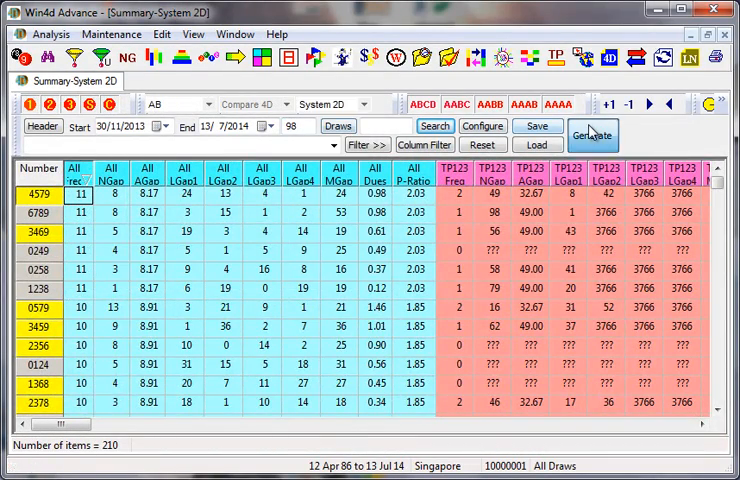
pyautogui.click(593, 135)
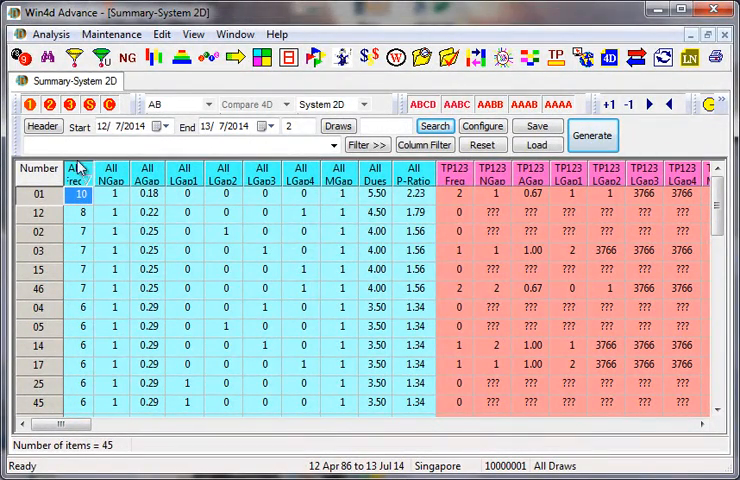
pyautogui.click(593, 135)
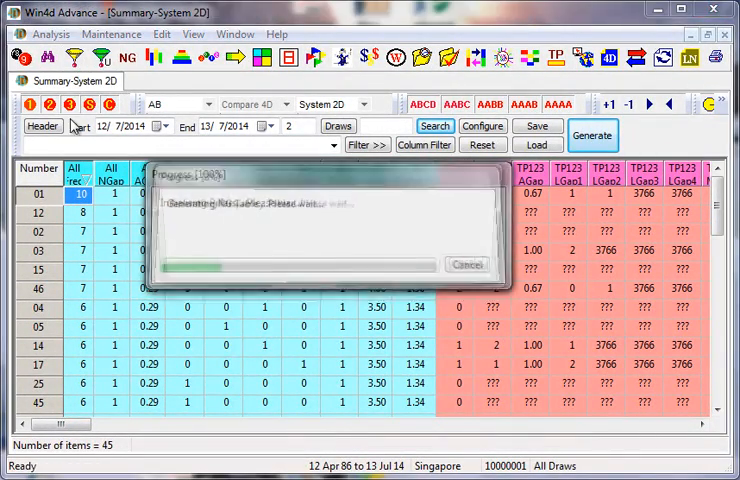
# - Filter the 4D summary with Include Filter > Default on 01
pyautogui.click(187, 81)
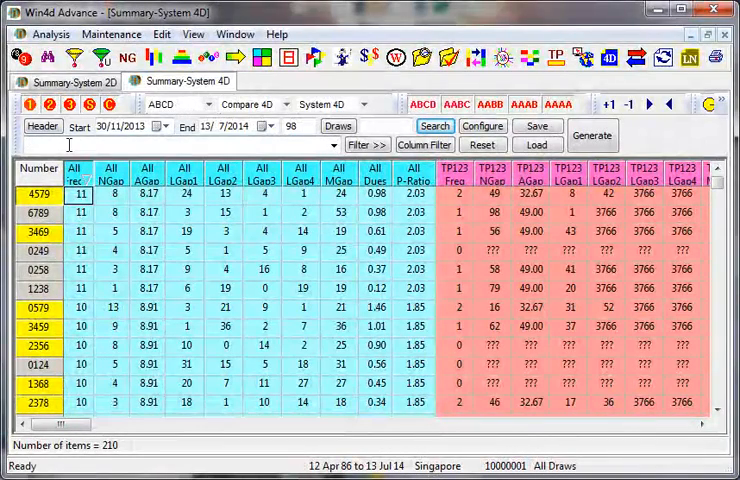
pyautogui.write('01')
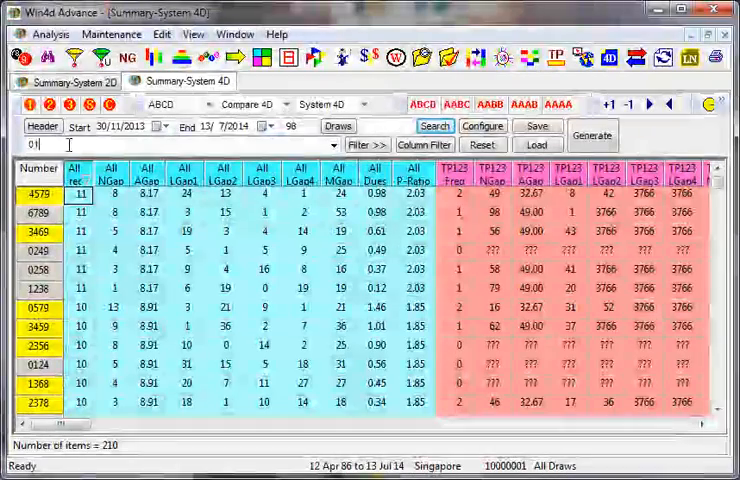
pyautogui.click(367, 145)
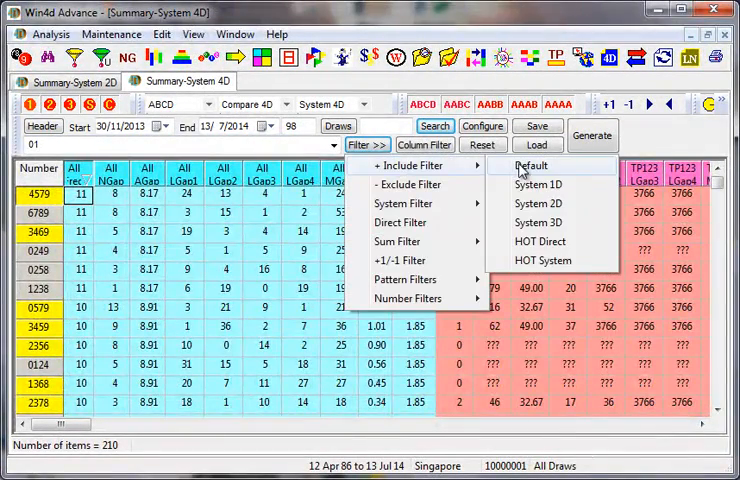
pyautogui.click(532, 165)
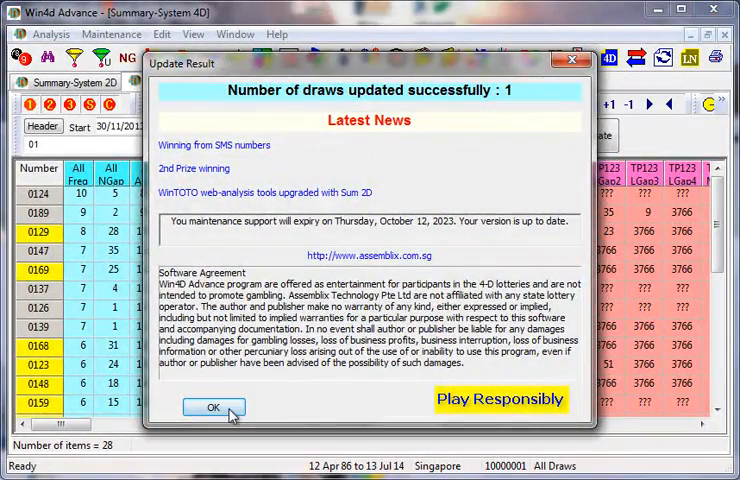
# - Acknowledge the one-draw update notice and close the HOT System and Direct tracking window
pyautogui.click(213, 407)
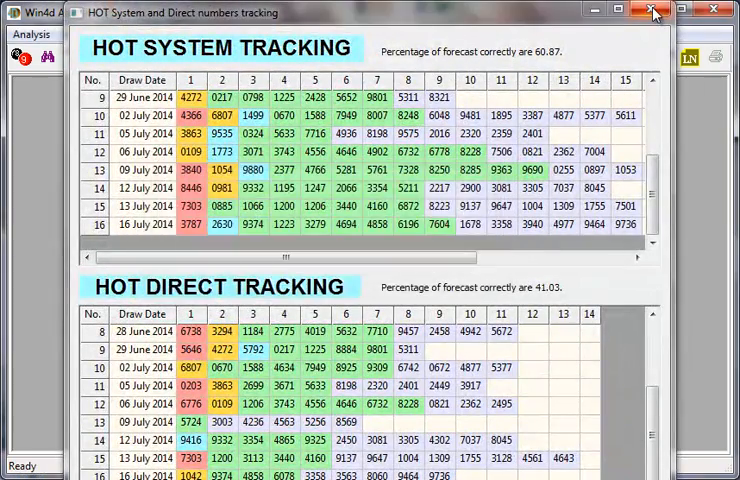
pyautogui.click(654, 11)
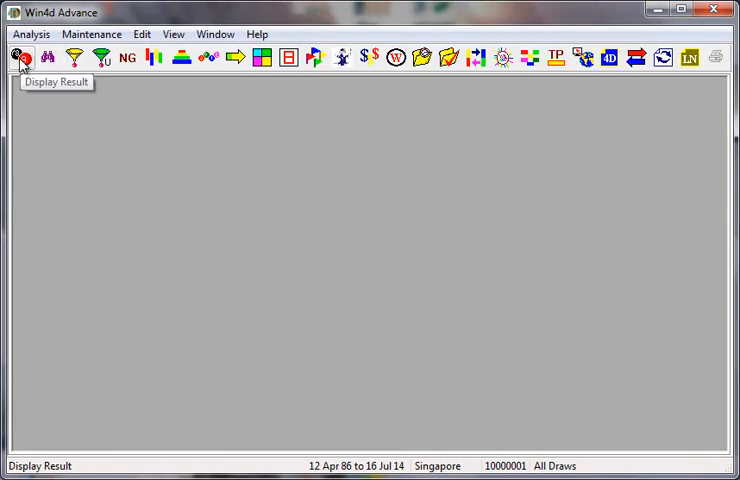
pyautogui.click(21, 57)
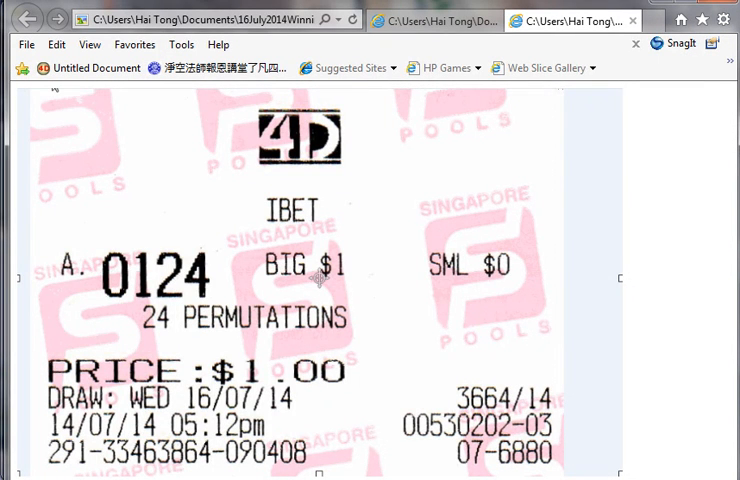
pyautogui.moveTo(503, 195)
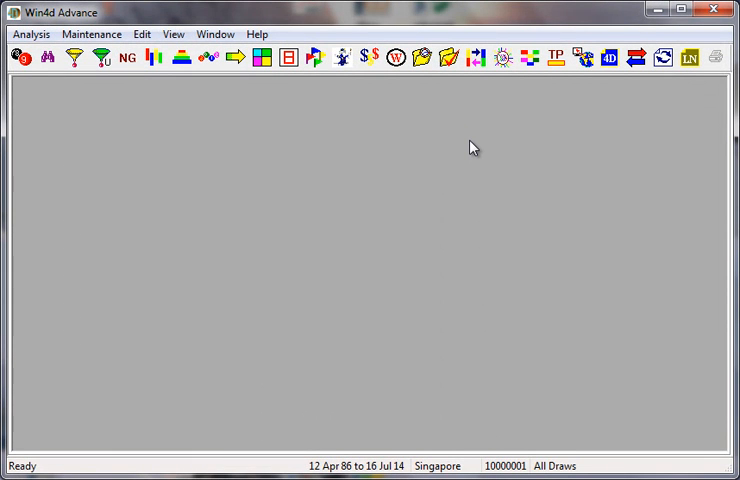
pyautogui.moveTo(259, 97)
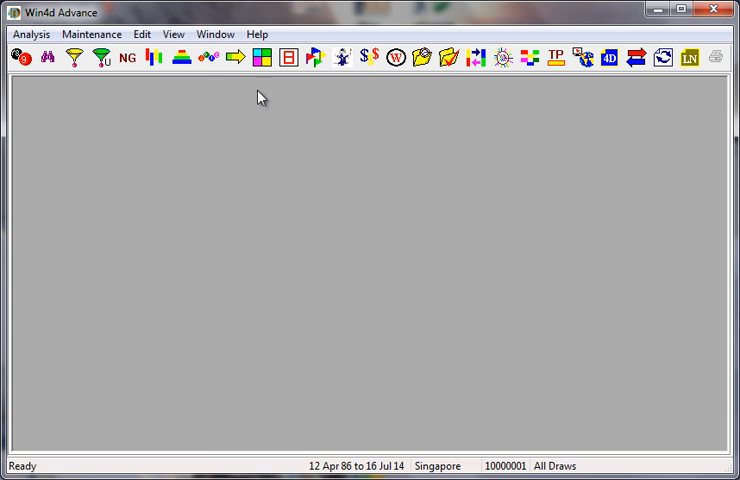
pyautogui.moveTo(74, 57)
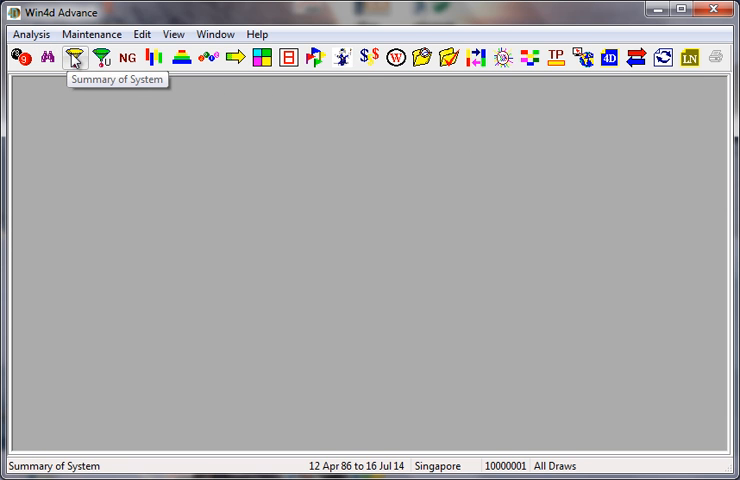
# - Regenerate System 2D and 4D summaries and include-filter the 4D table on 01
pyautogui.click(74, 57)
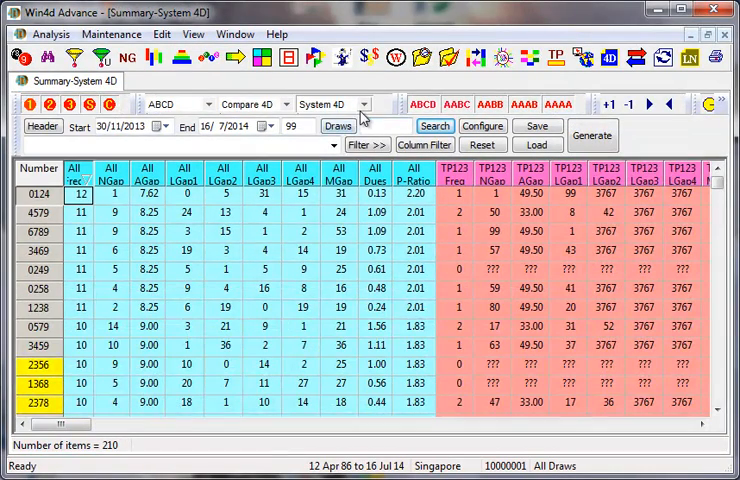
pyautogui.click(355, 104)
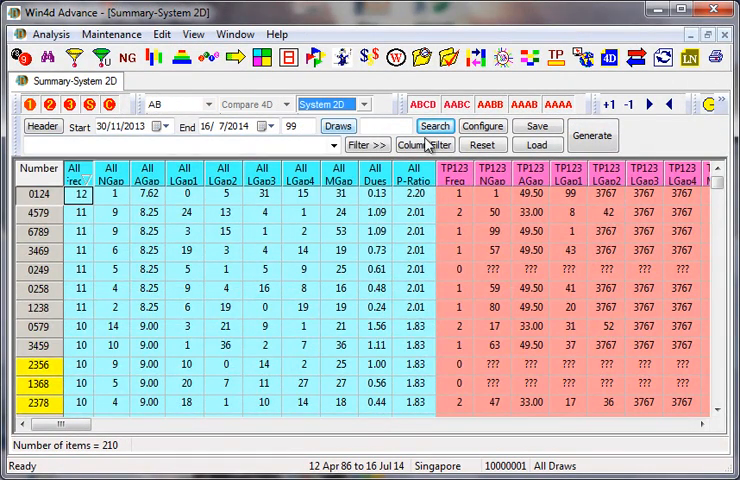
pyautogui.click(592, 135)
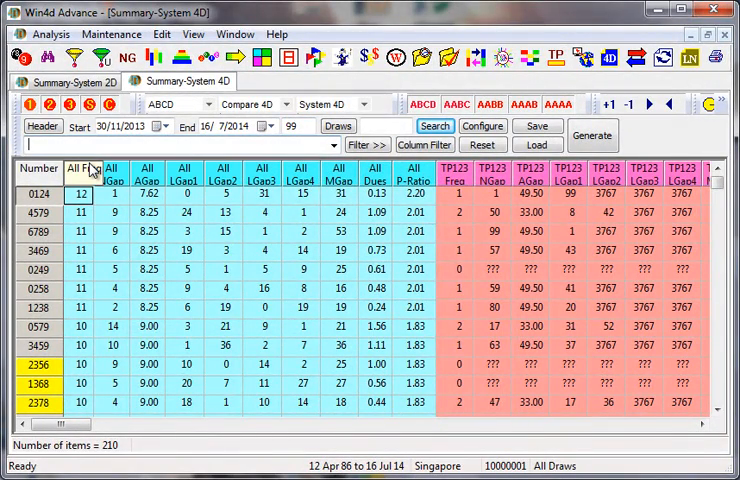
pyautogui.write('01')
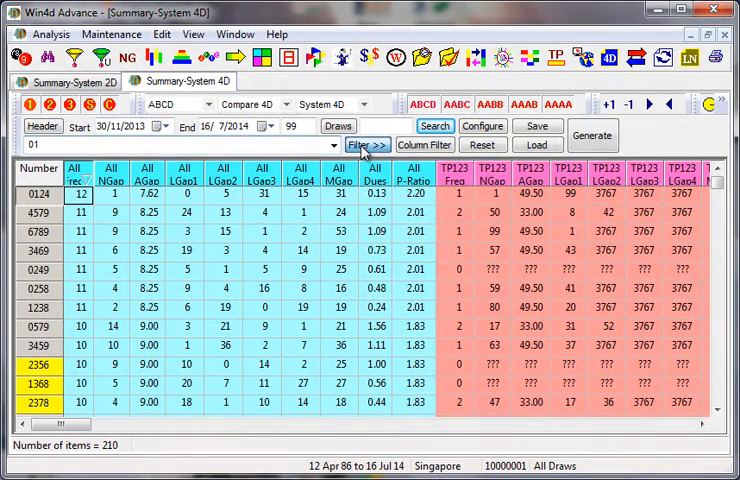
pyautogui.click(367, 144)
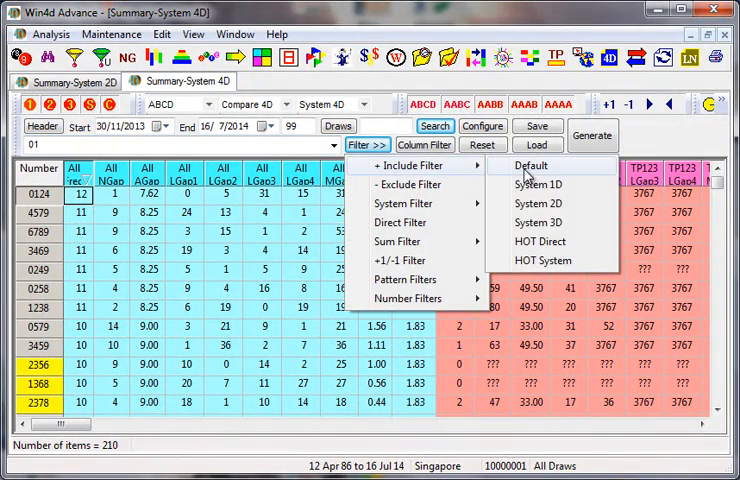
pyautogui.click(531, 165)
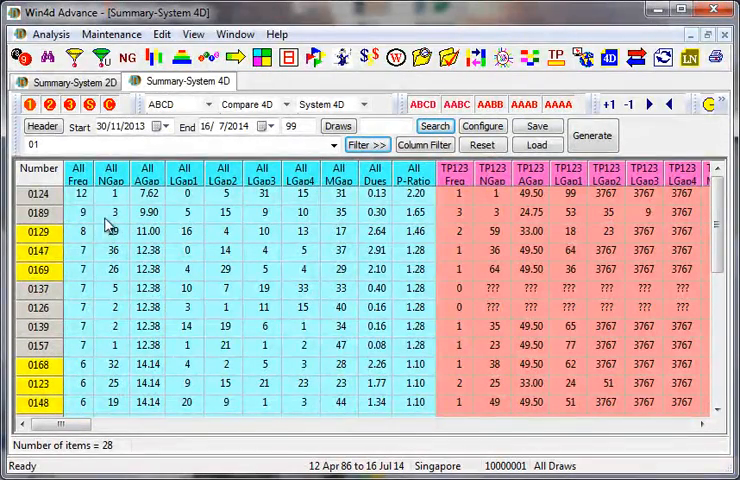
pyautogui.click(79, 194)
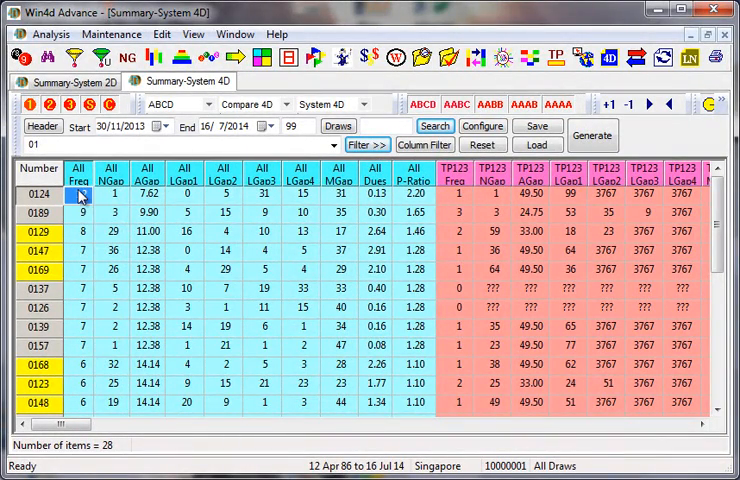
# - Open a System 5D summary for 0124 and bring up a 5D number's options
pyautogui.rightClick(78, 193)
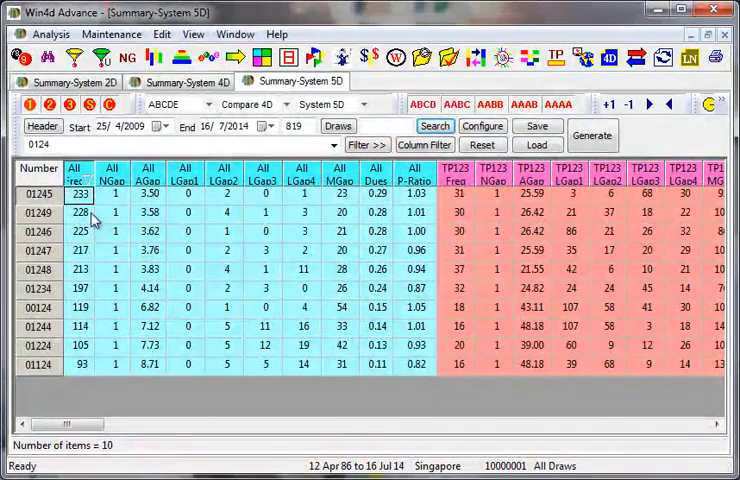
pyautogui.click(77, 172)
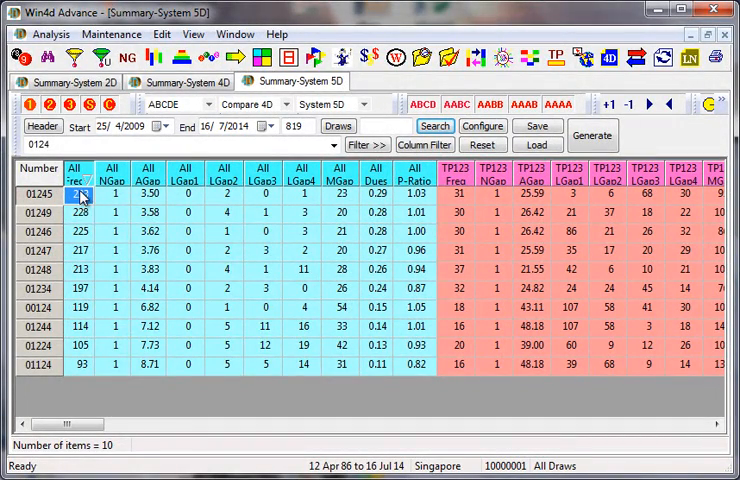
pyautogui.rightClick(78, 194)
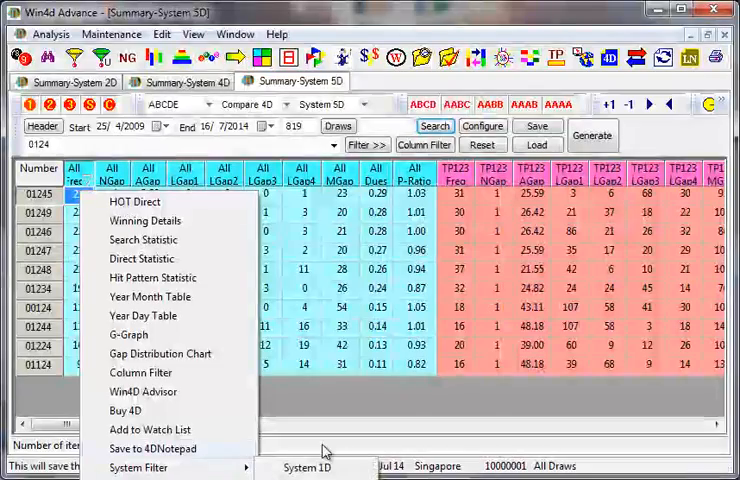